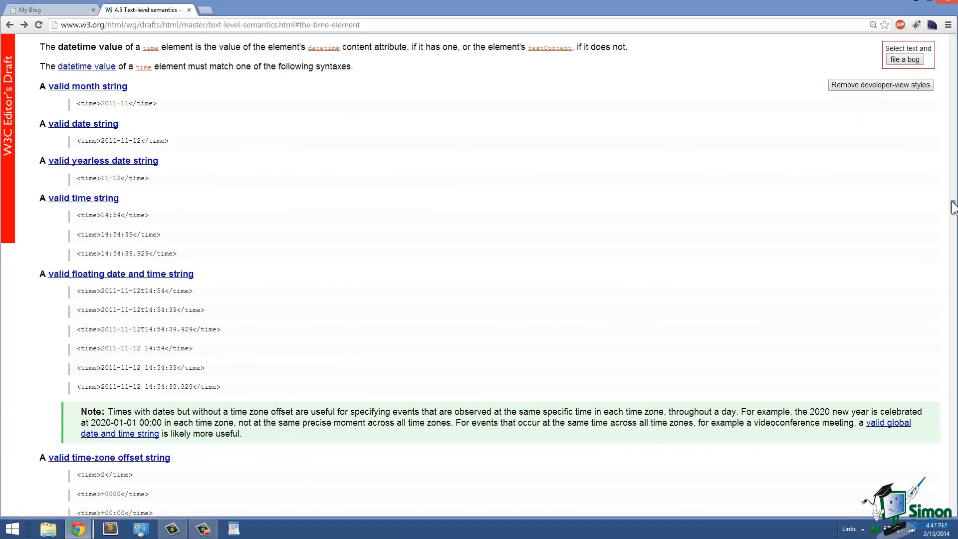
# - Scroll down through the HTML file to the details block listing Skateboard, Hat and Backpack
pyautogui.scroll(-3)
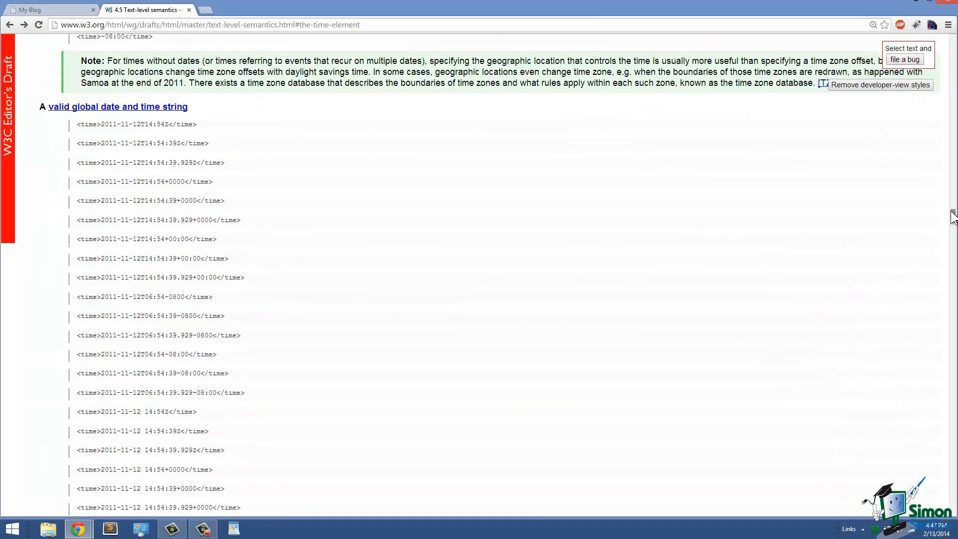
pyautogui.scroll(-3)
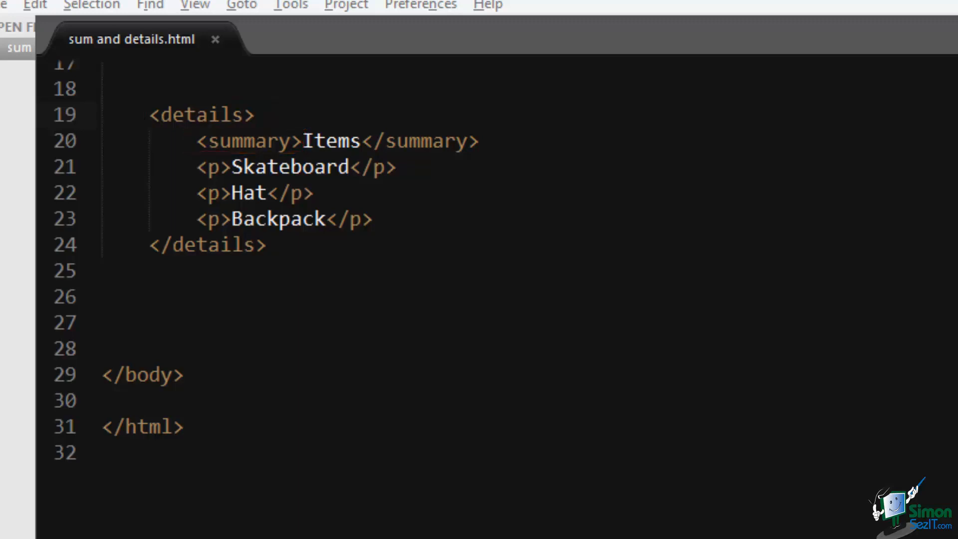
# - View sum and details.html in Chrome with Items expanded to show Skateboard, Hat, Backpack
pyautogui.click(104, 453)
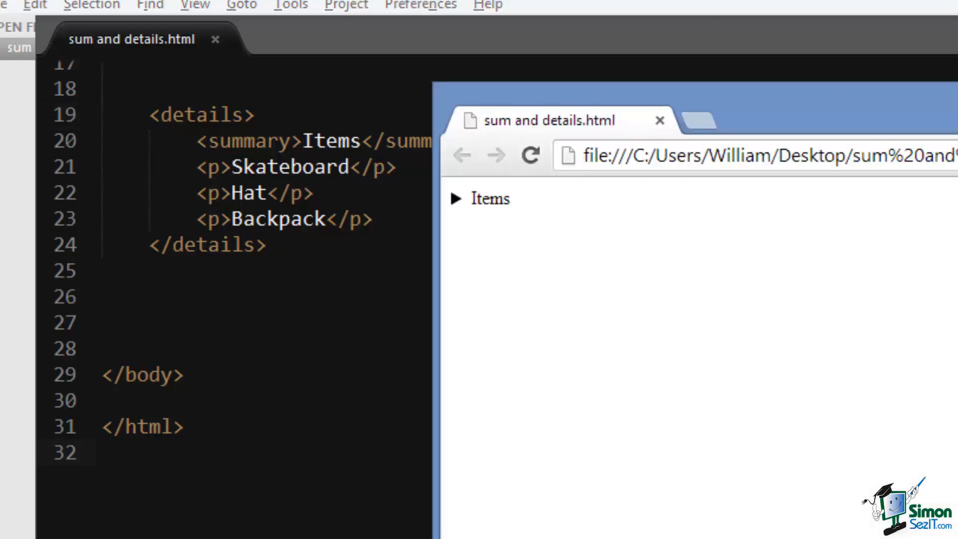
pyautogui.click(456, 198)
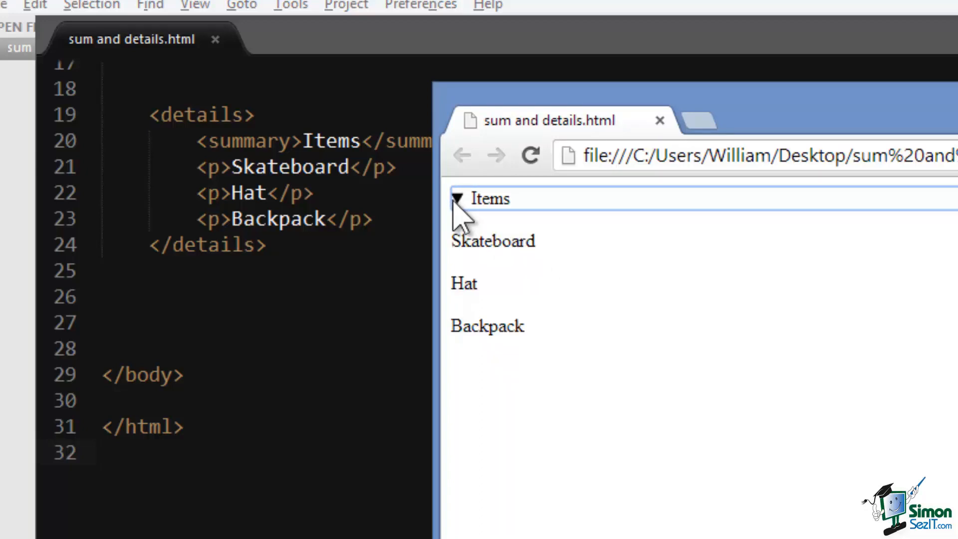
pyautogui.moveTo(457, 199)
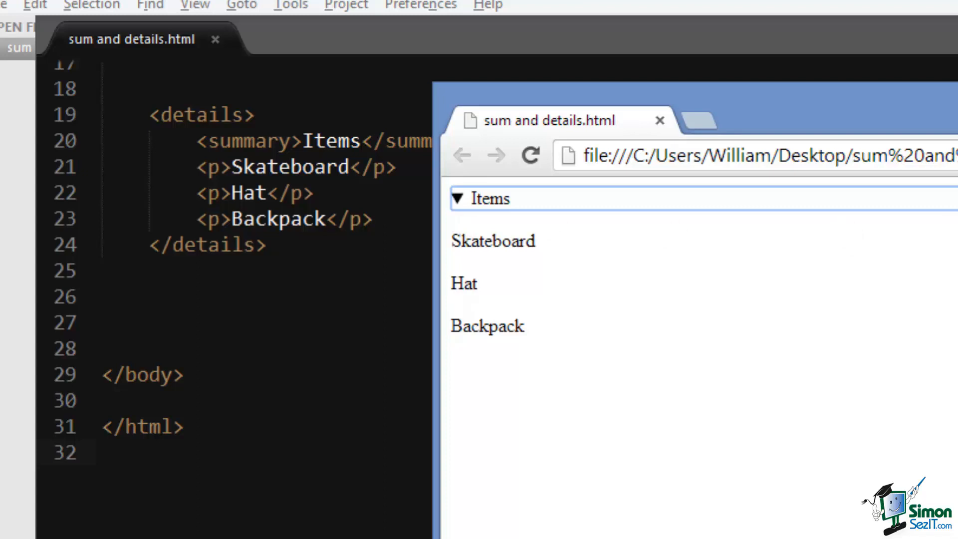